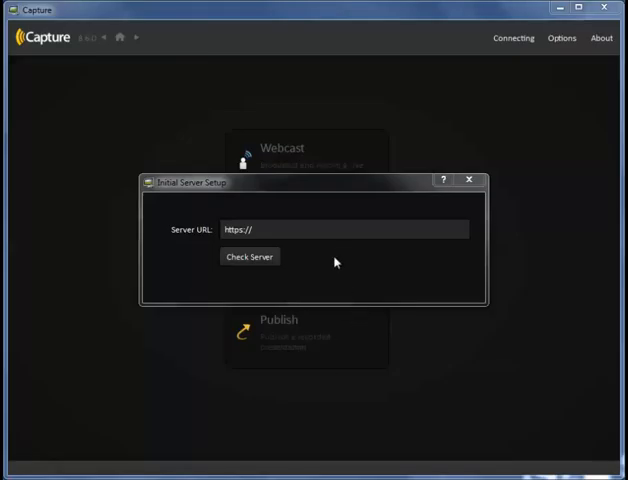
left_click(345, 229)
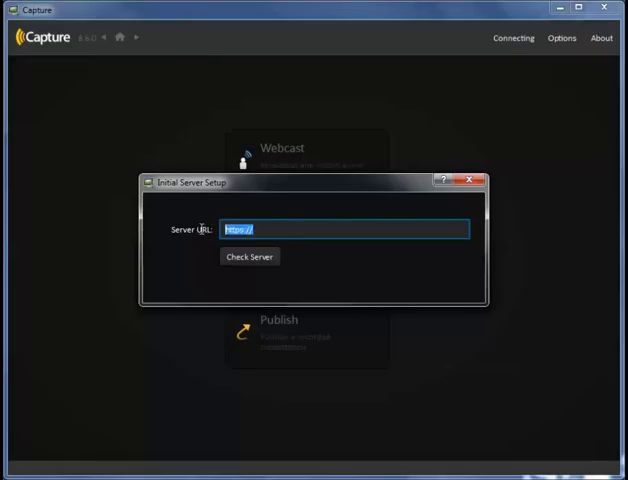
mouse_move(343, 342)
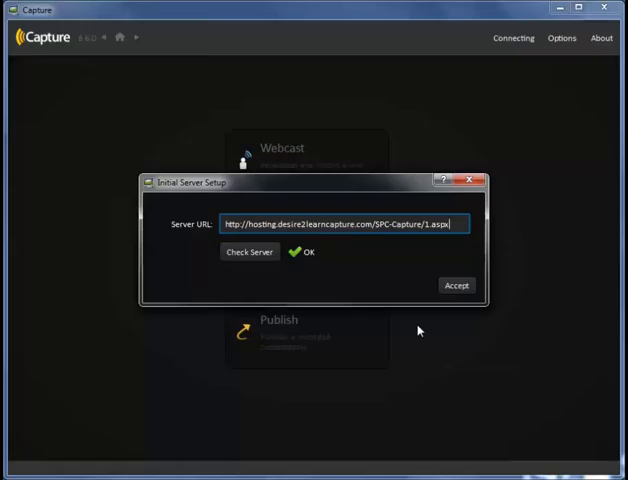
- Accept the verified hosting.desire2learncapture.com server address in Initial Server Setup
right_click(370, 223)
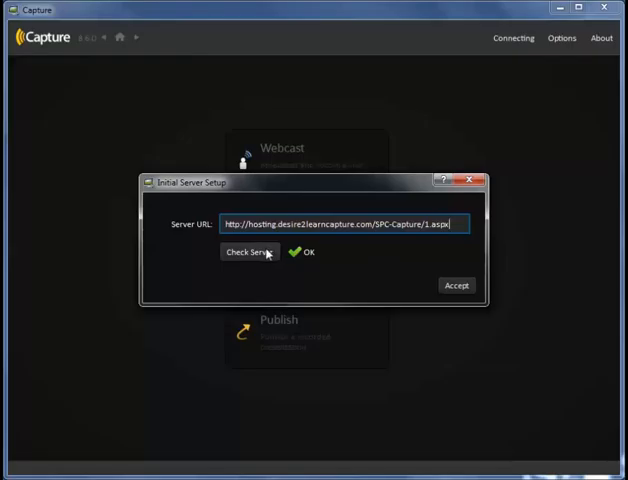
mouse_move(299, 263)
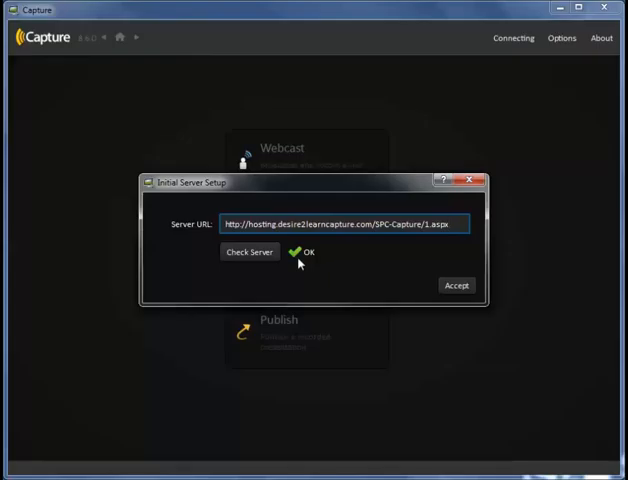
left_click(456, 285)
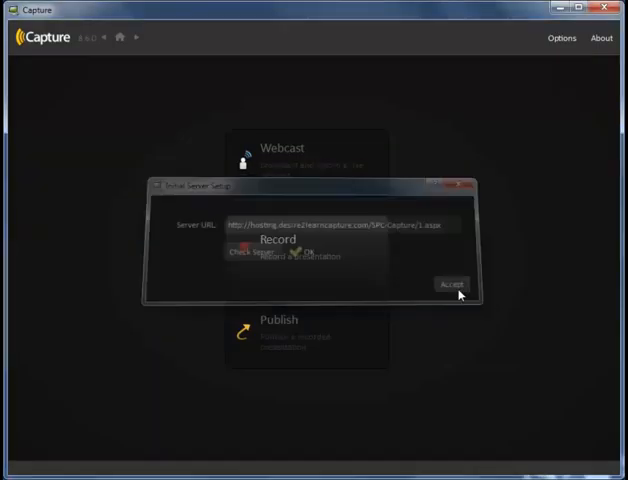
- Dismiss the setup prompt to reach the Webcast, Record and Publish home screen
left_click(451, 287)
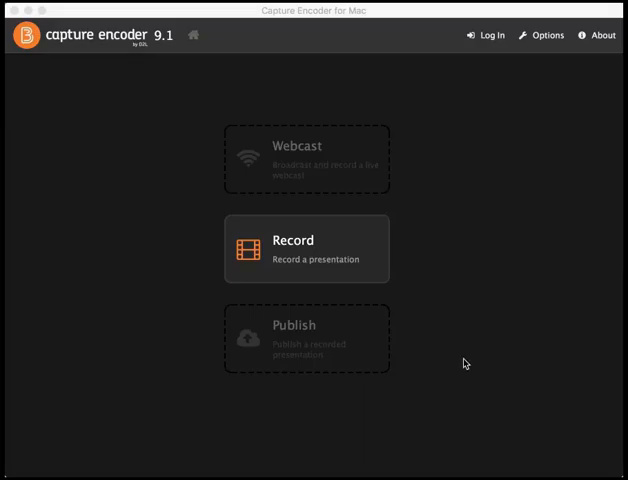
mouse_move(531, 267)
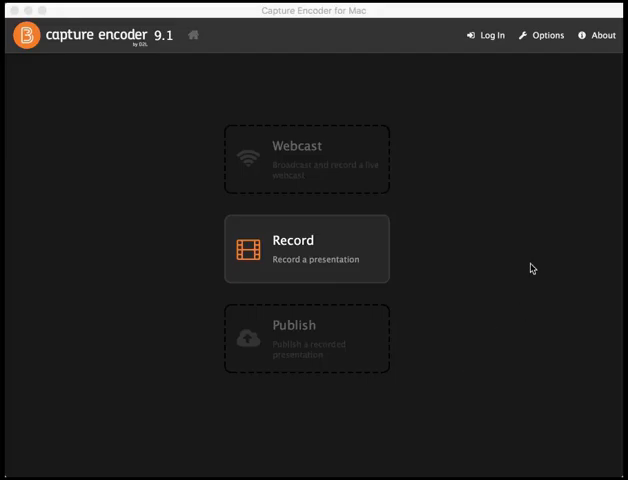
- Set HD – Higher Quality for Camera and Screen recordings in Options, then view Camera settings
left_click(547, 35)
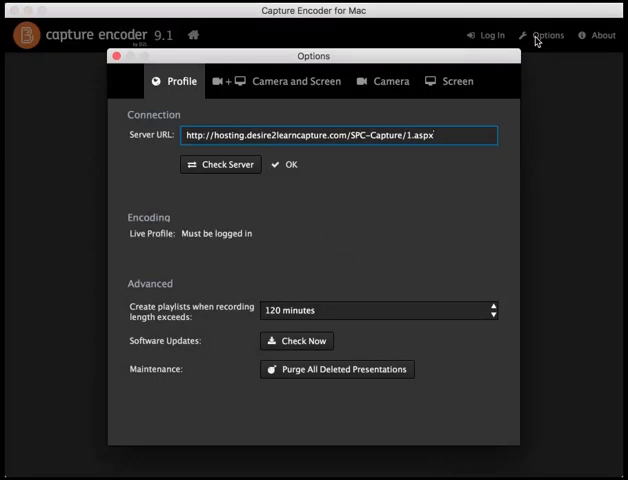
left_click(288, 81)
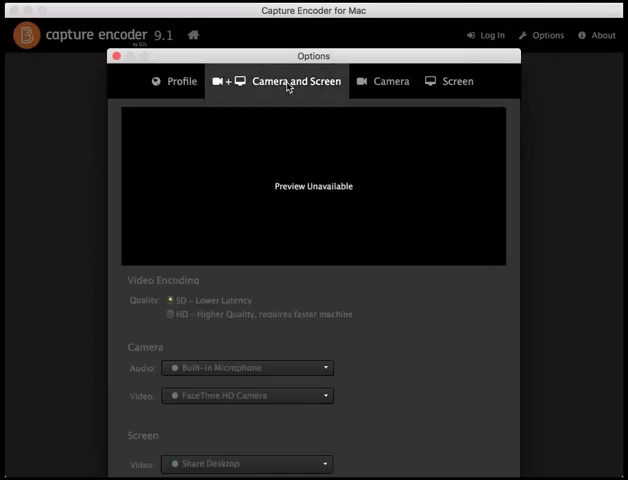
left_click(294, 81)
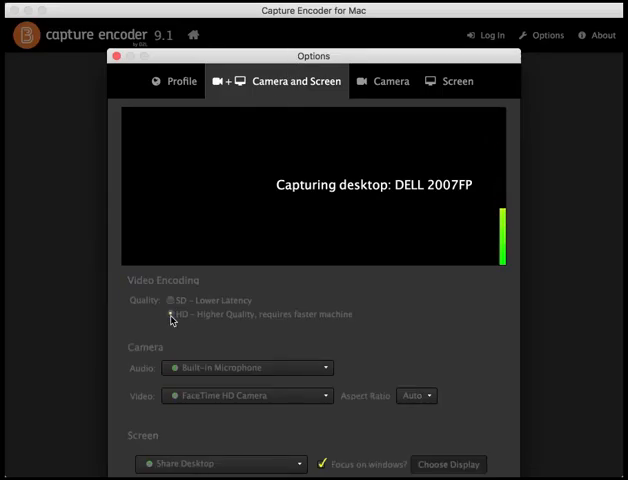
left_click(390, 81)
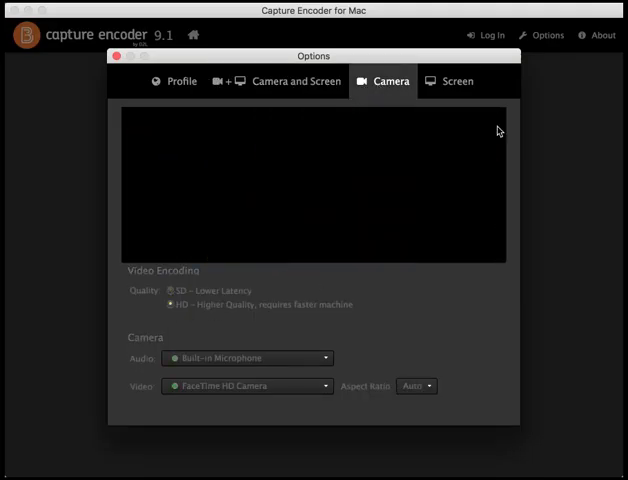
- Show the Screen tab settings with HD quality, built-in microphone and desktop sharing
left_click(451, 81)
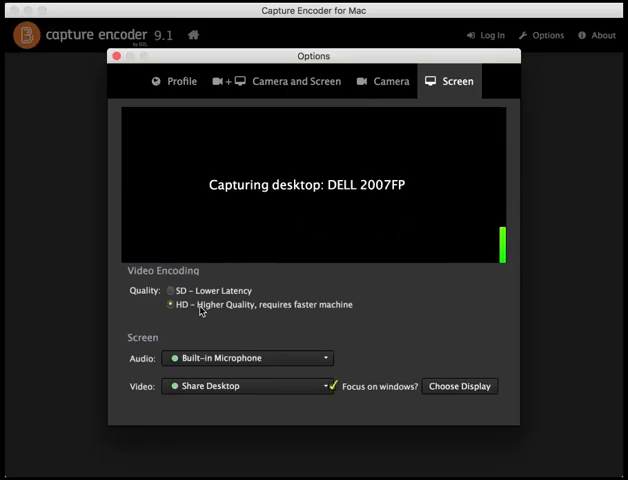
mouse_move(175, 96)
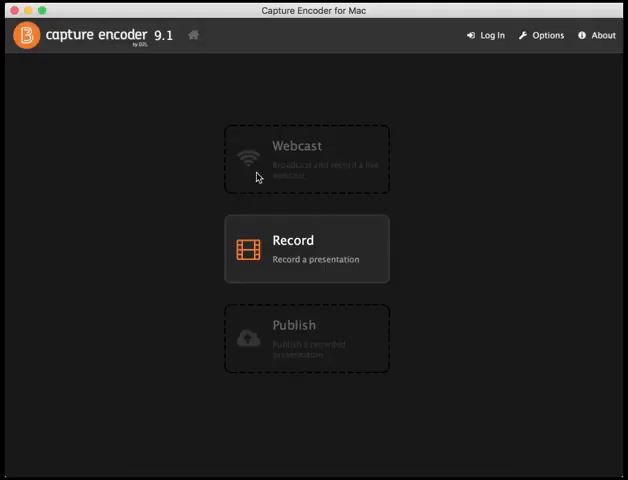
mouse_move(306, 232)
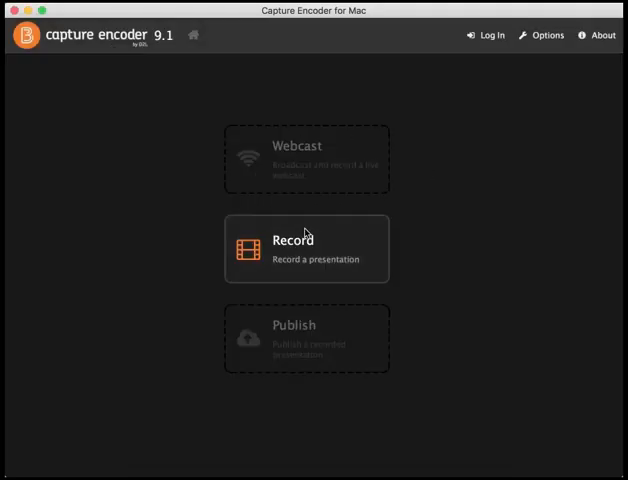